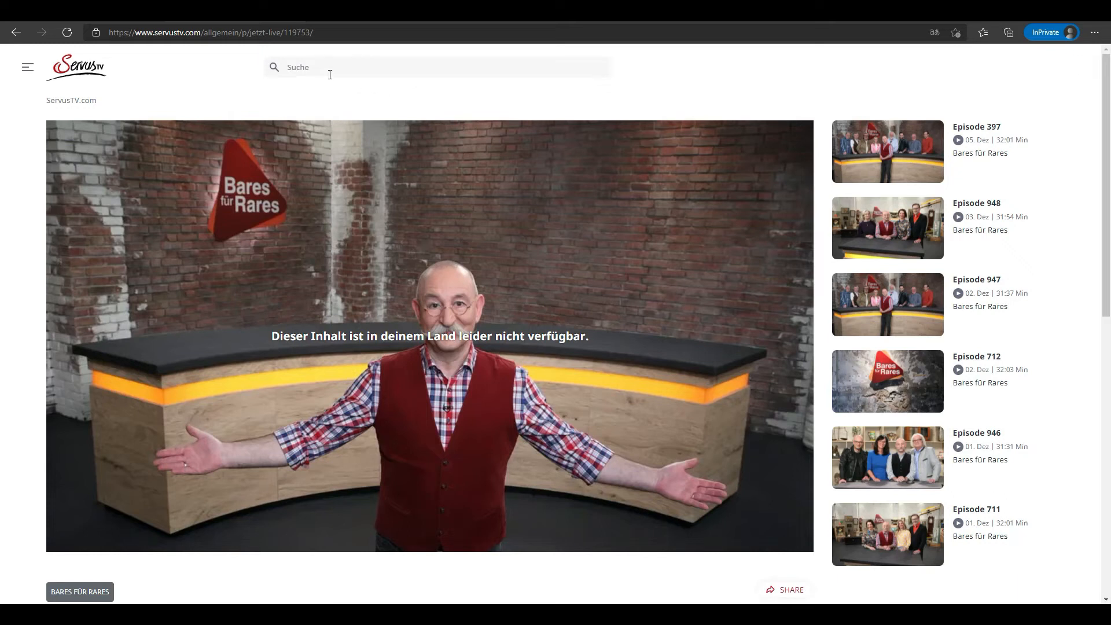
mouse_move(153, 95)
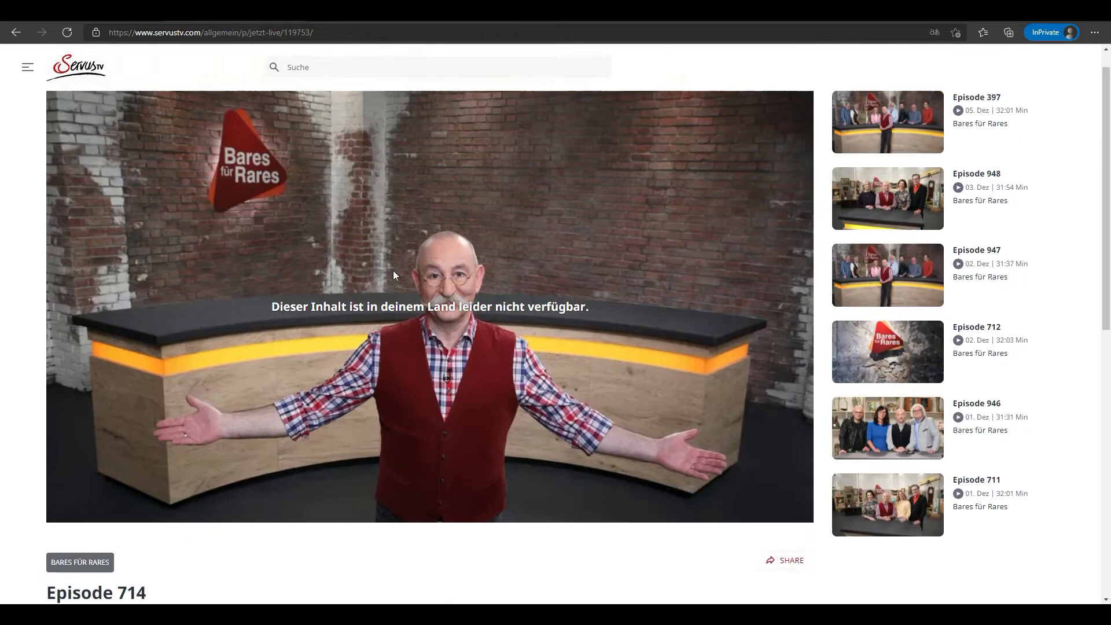
- Scroll the blocked episode page while Surfshark shows its Locations list, not connected
scroll(down, 3)
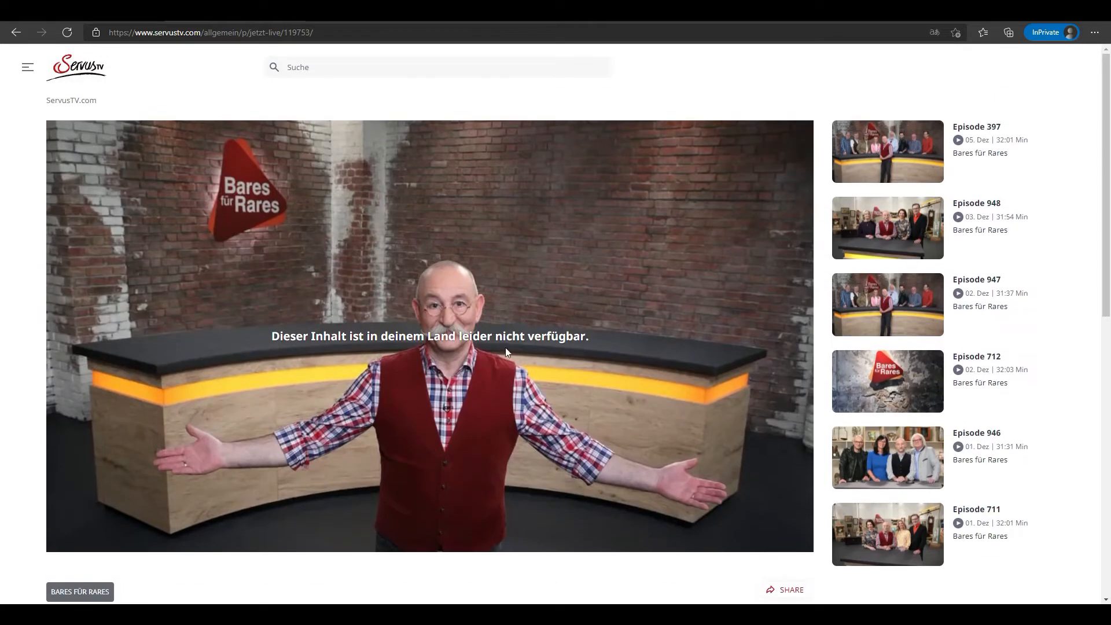
mouse_move(394, 325)
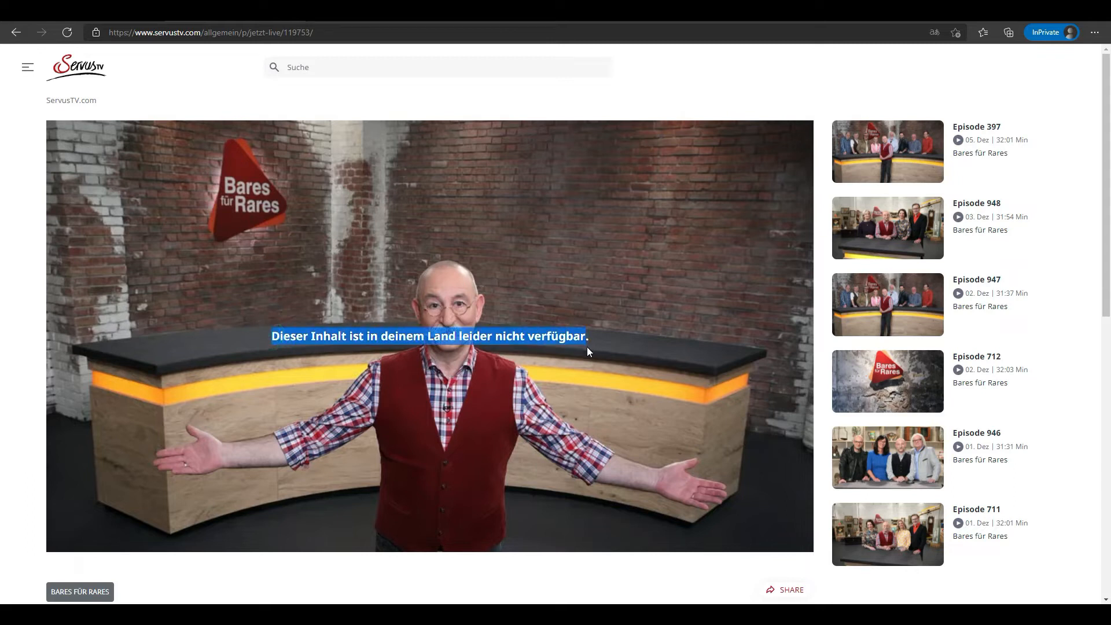
mouse_move(474, 106)
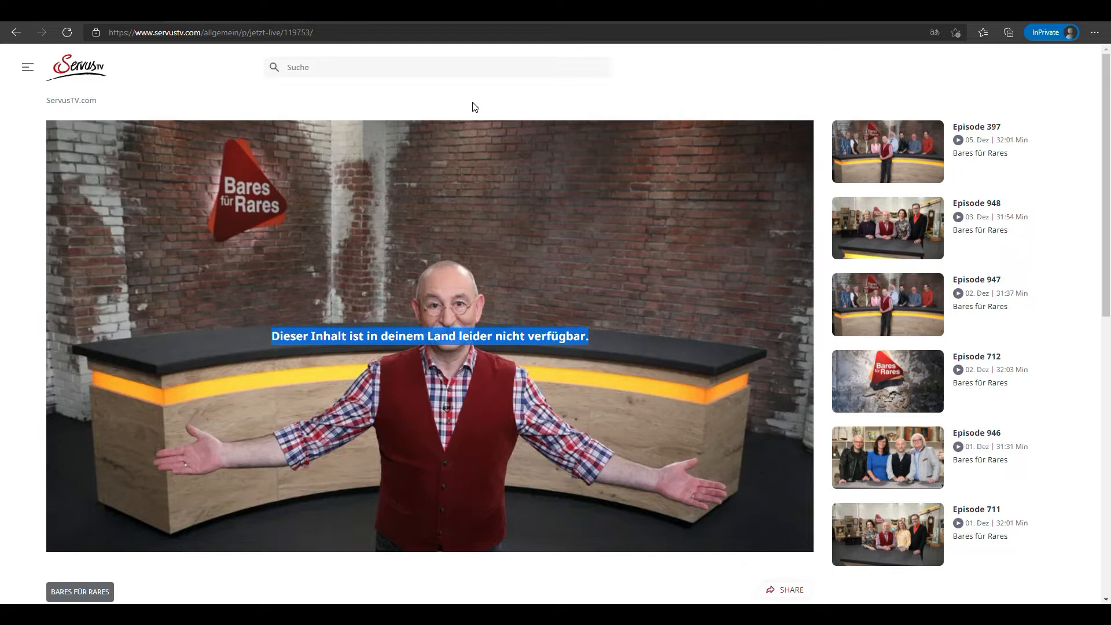
mouse_move(402, 96)
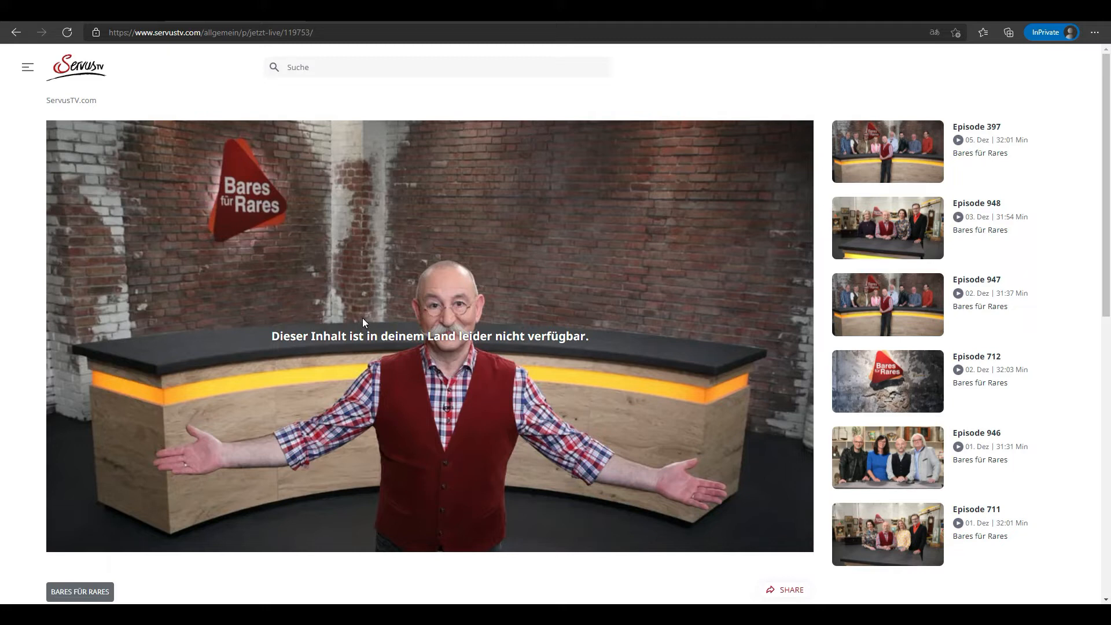
mouse_move(373, 508)
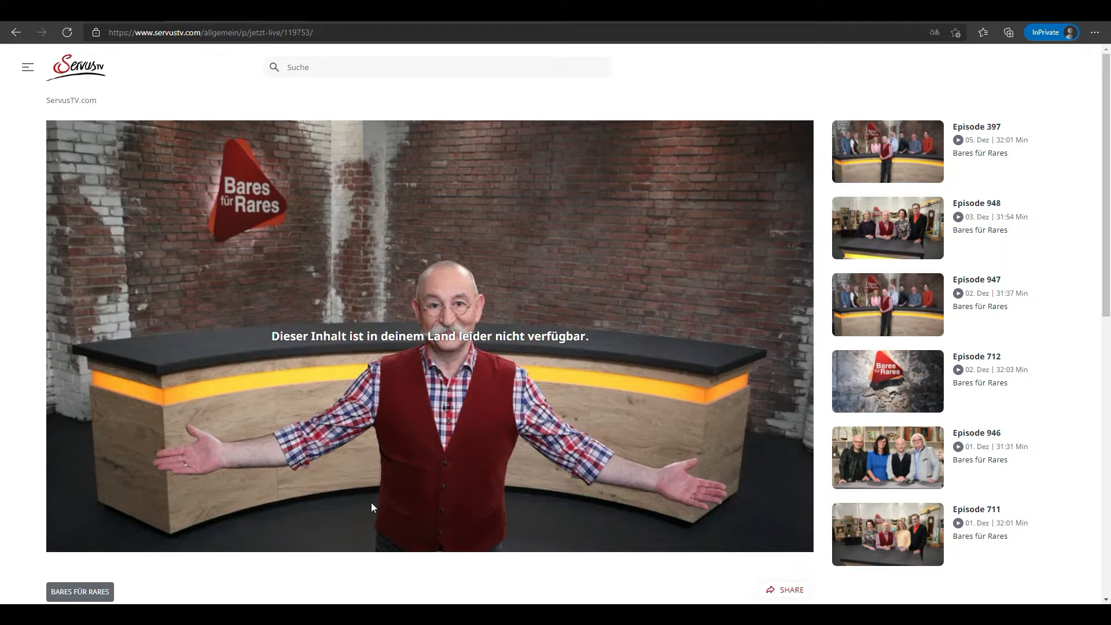
mouse_move(397, 465)
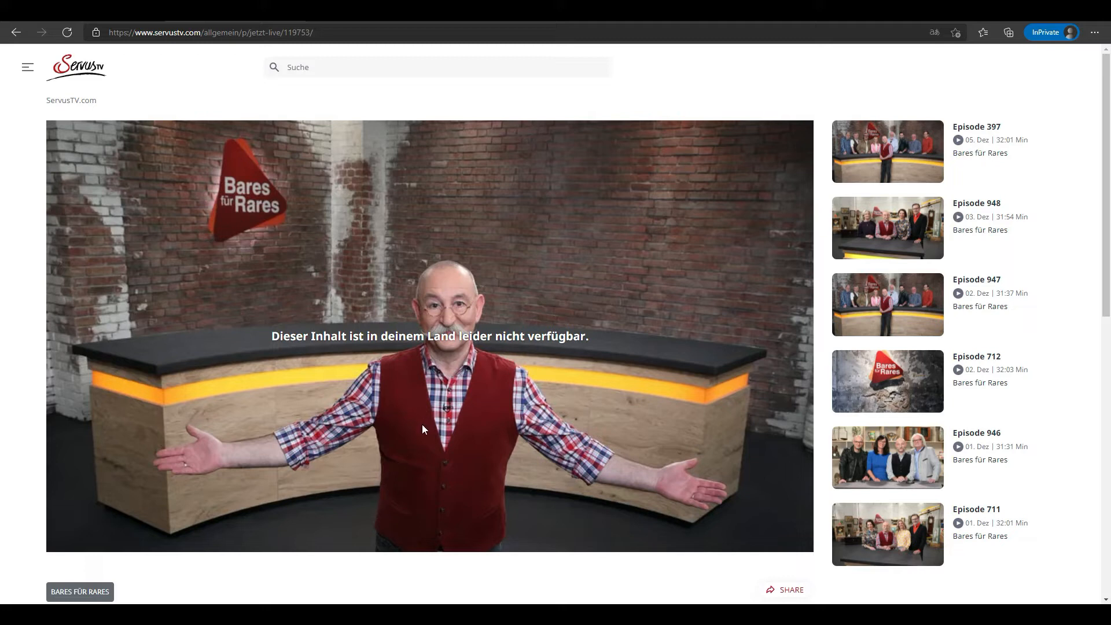
mouse_move(414, 438)
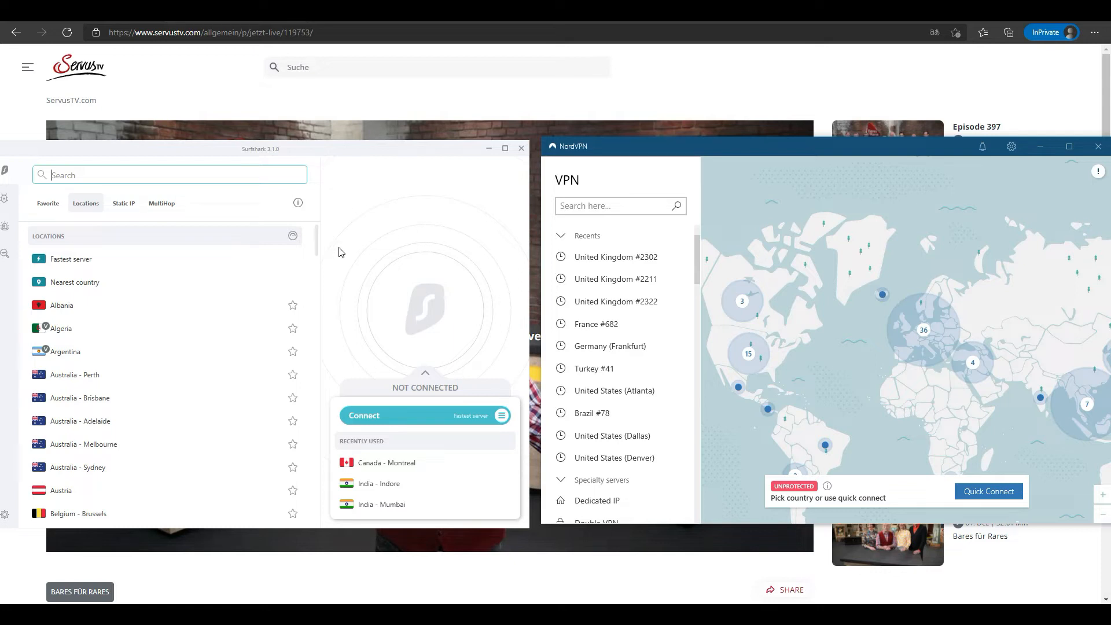
mouse_move(350, 263)
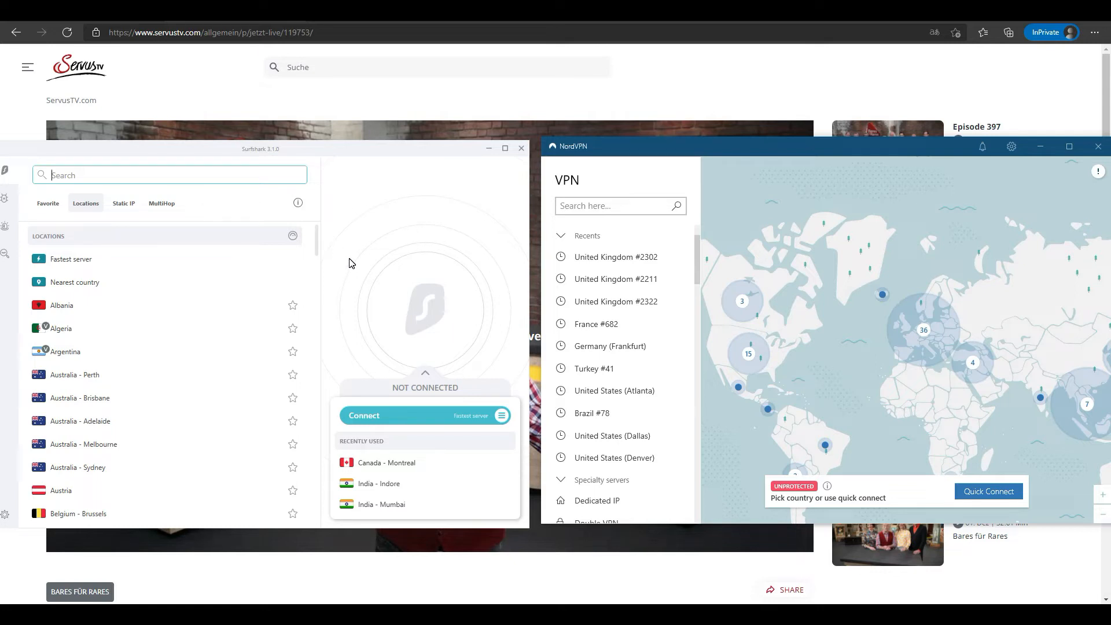
mouse_move(258, 206)
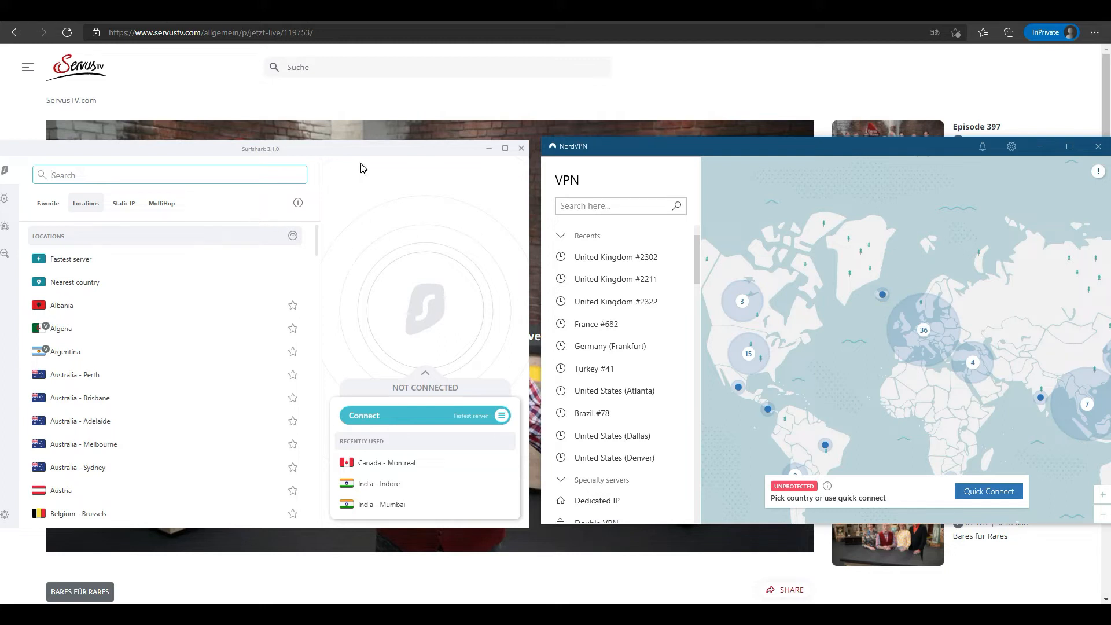
mouse_move(255, 218)
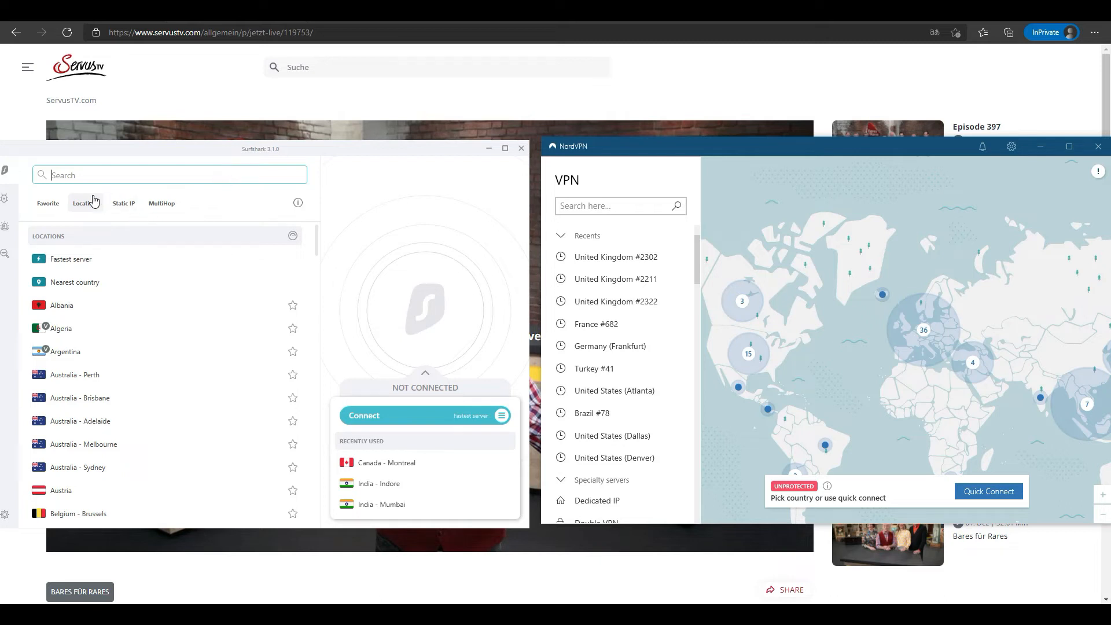
- Search Surfshark locations for 'austr' to filter to the Austria server
click(617, 206)
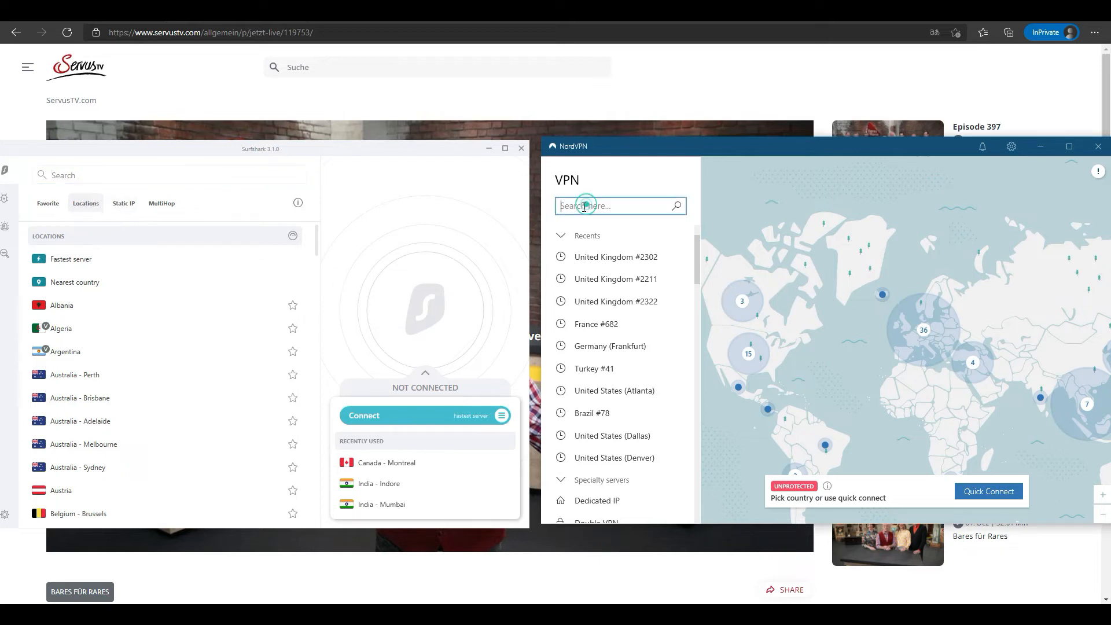
mouse_move(257, 176)
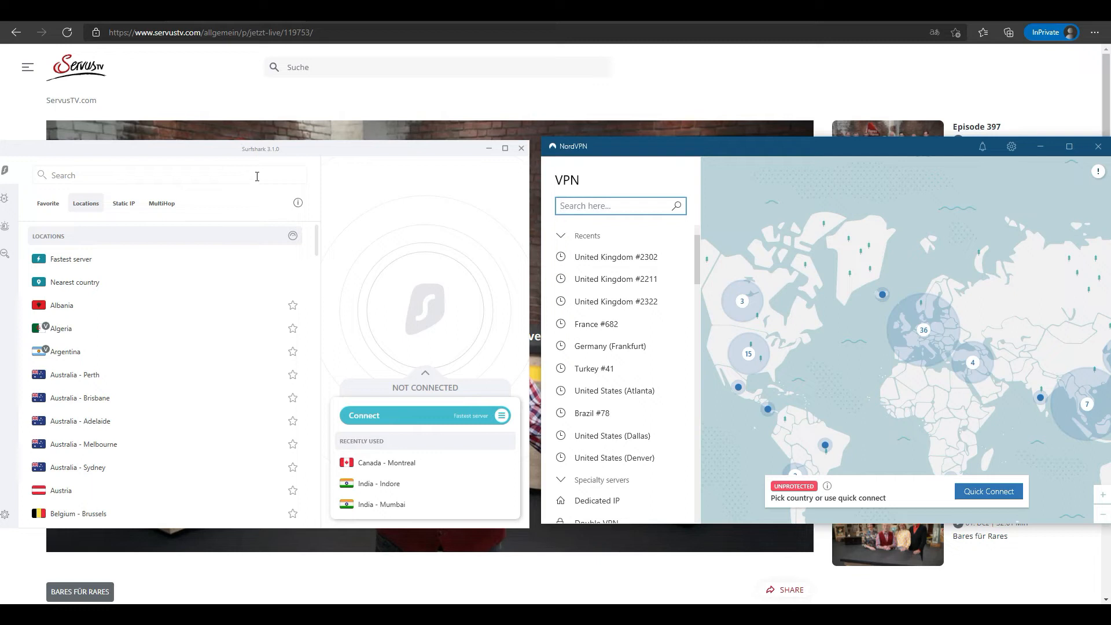
text(austria)
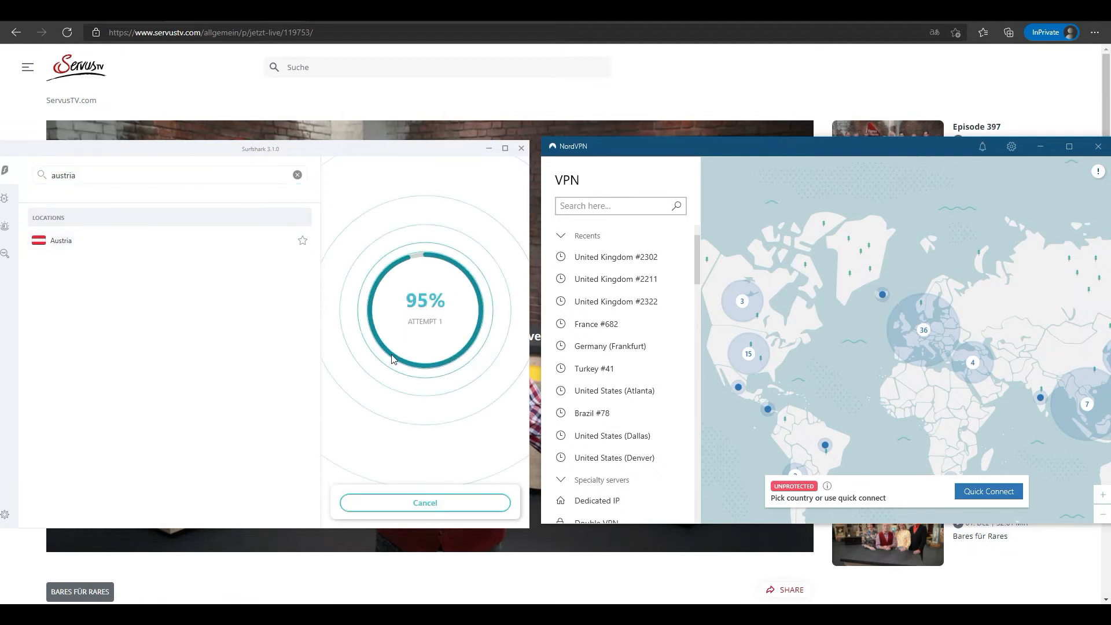
mouse_move(485, 232)
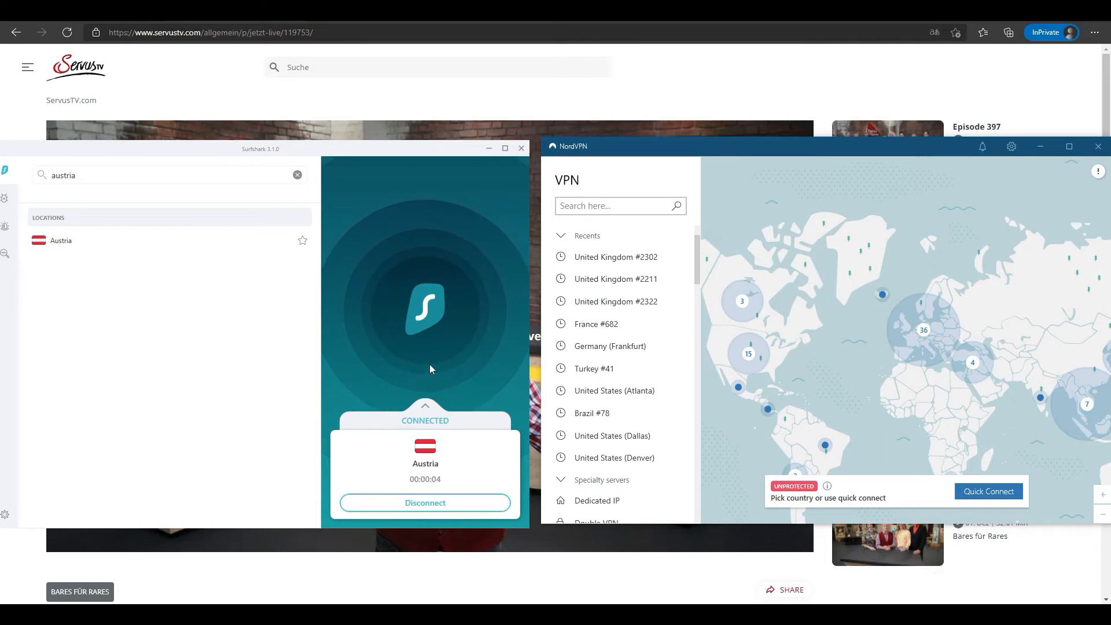
mouse_move(398, 345)
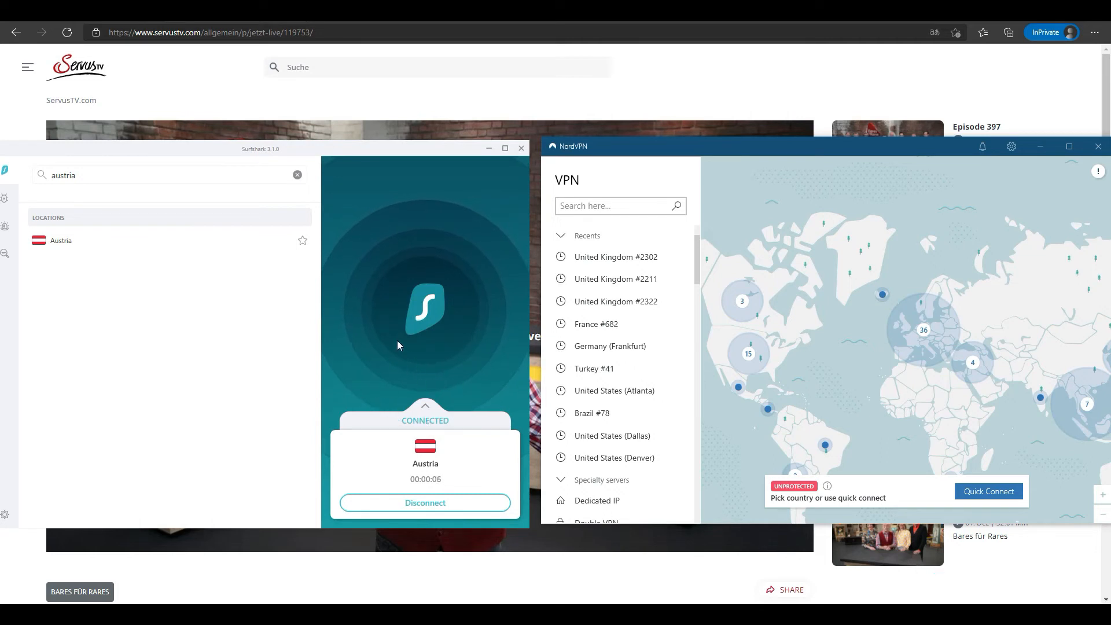
mouse_move(381, 320)
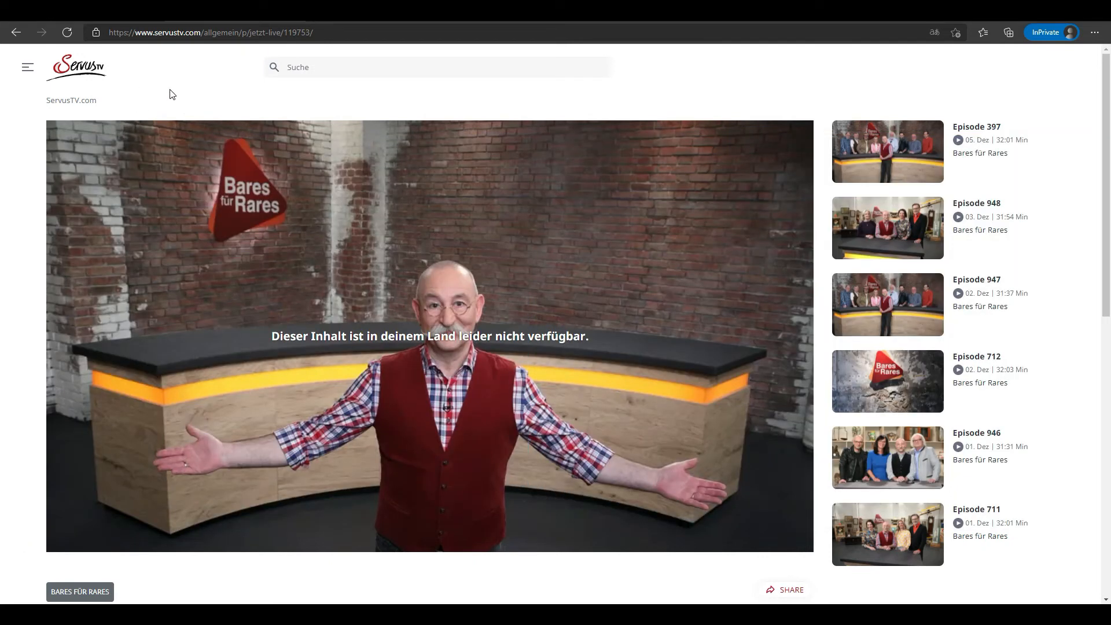
mouse_move(140, 76)
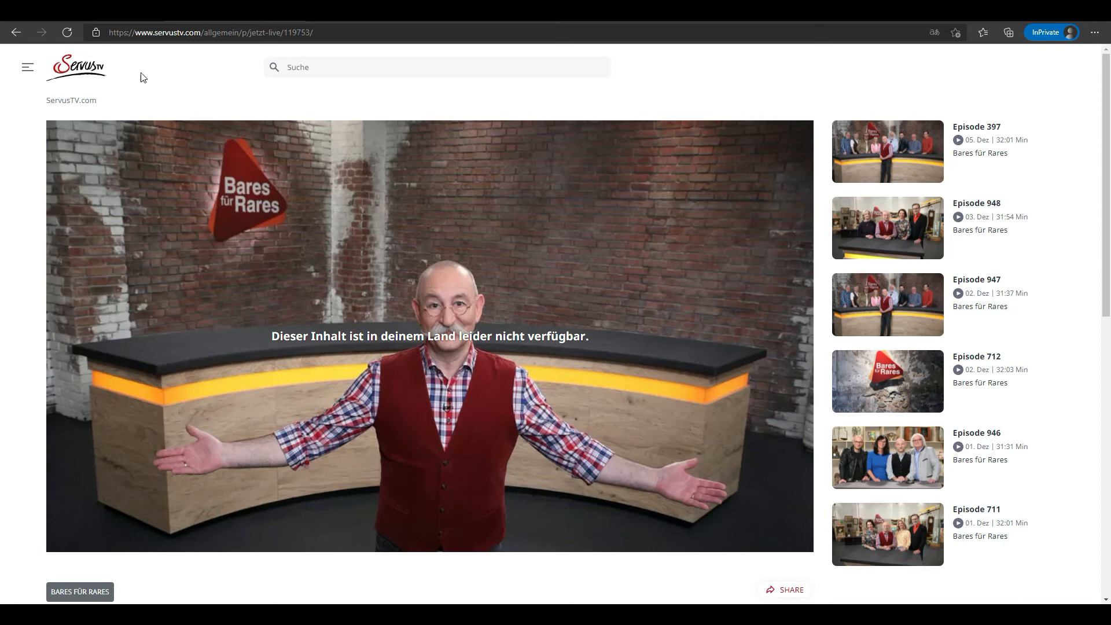
mouse_move(131, 101)
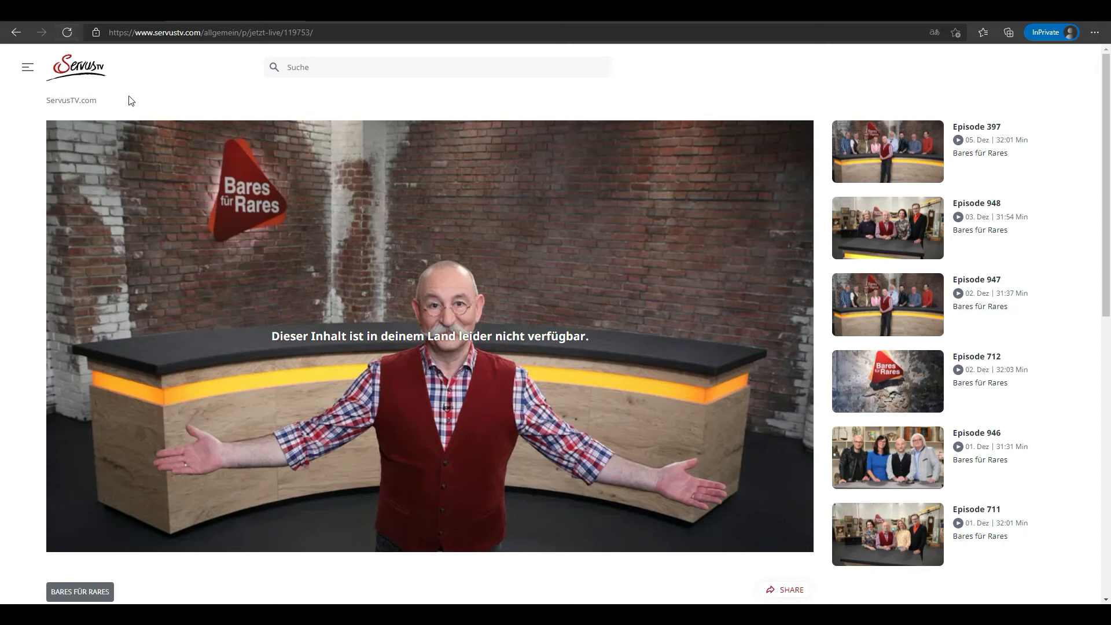
mouse_move(67, 32)
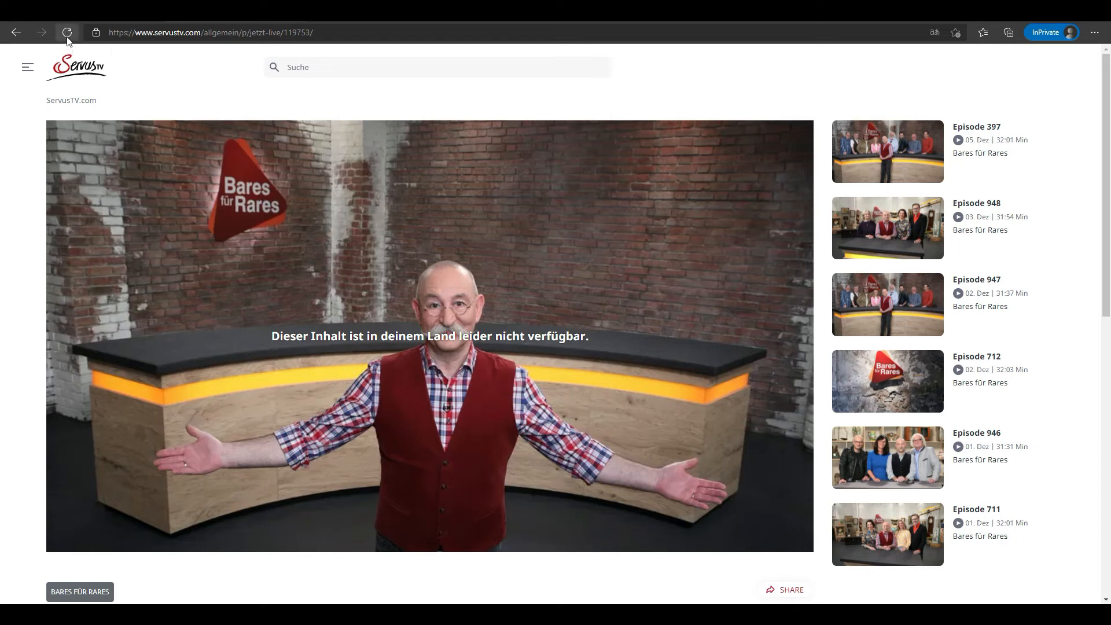
mouse_move(67, 32)
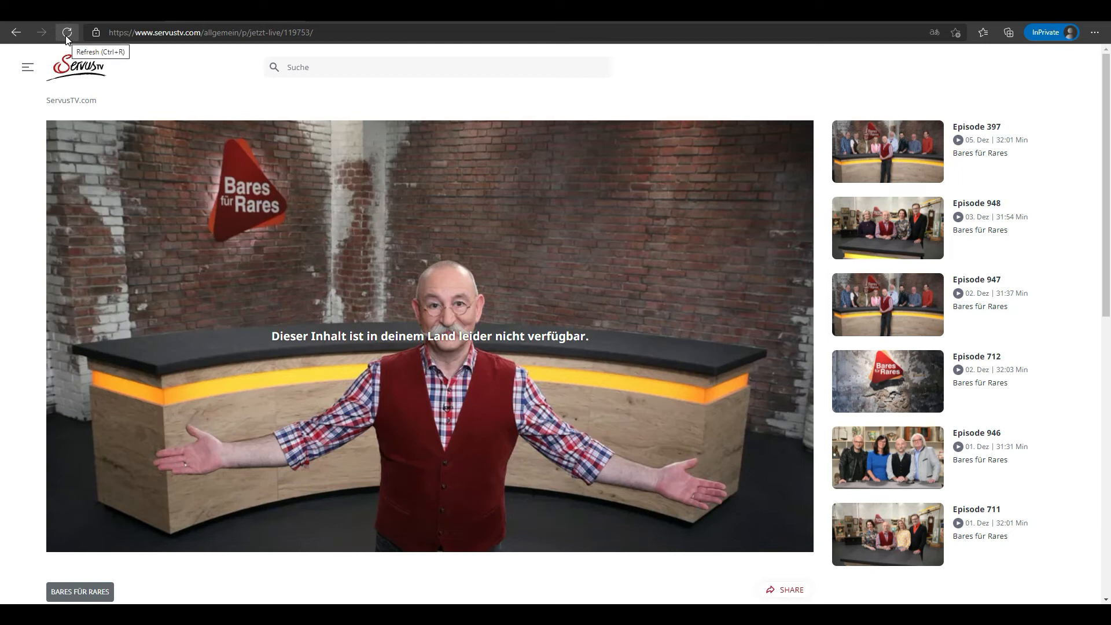
- Reload the ServusTV page so the Bares für Rares episode plays through the VPN
click(66, 33)
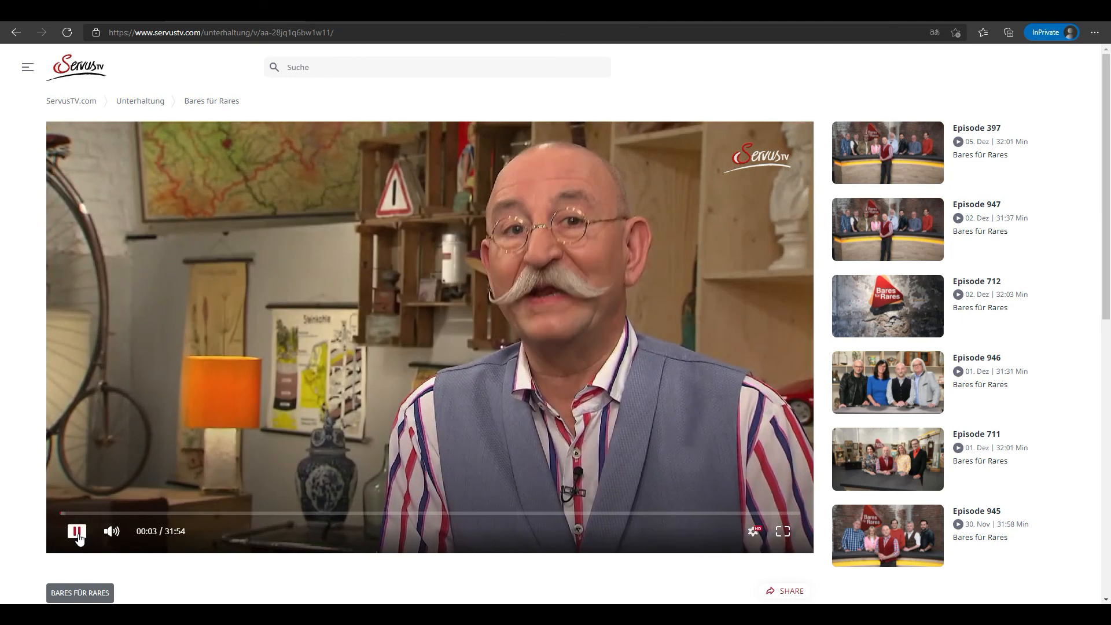
- Pause the Bares für Rares episode before showing the Austria connection status
click(77, 532)
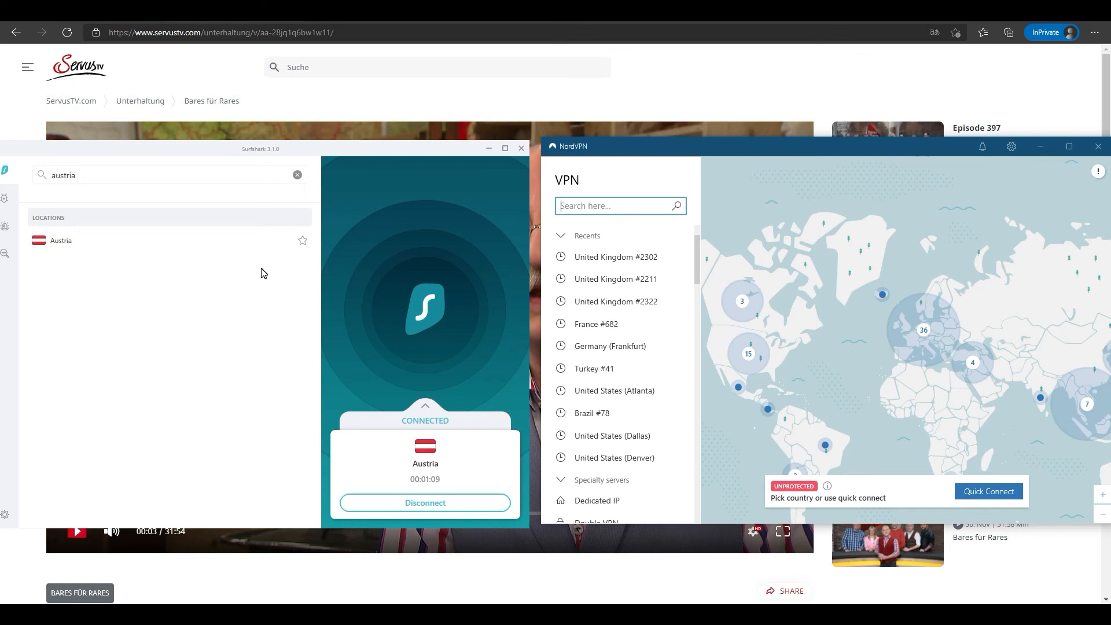
mouse_move(185, 277)
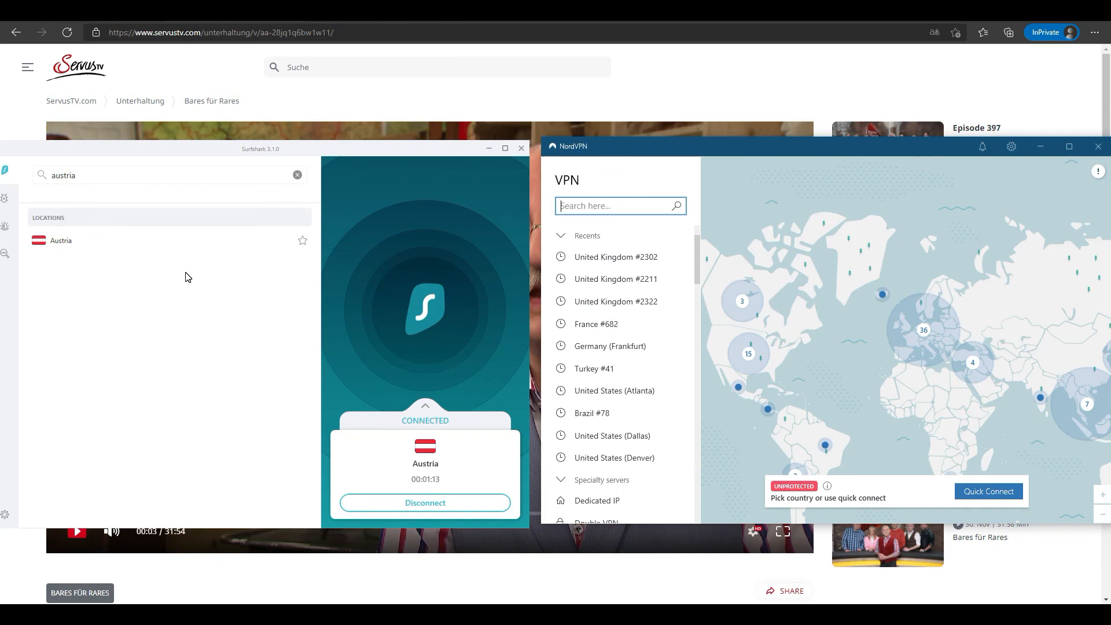